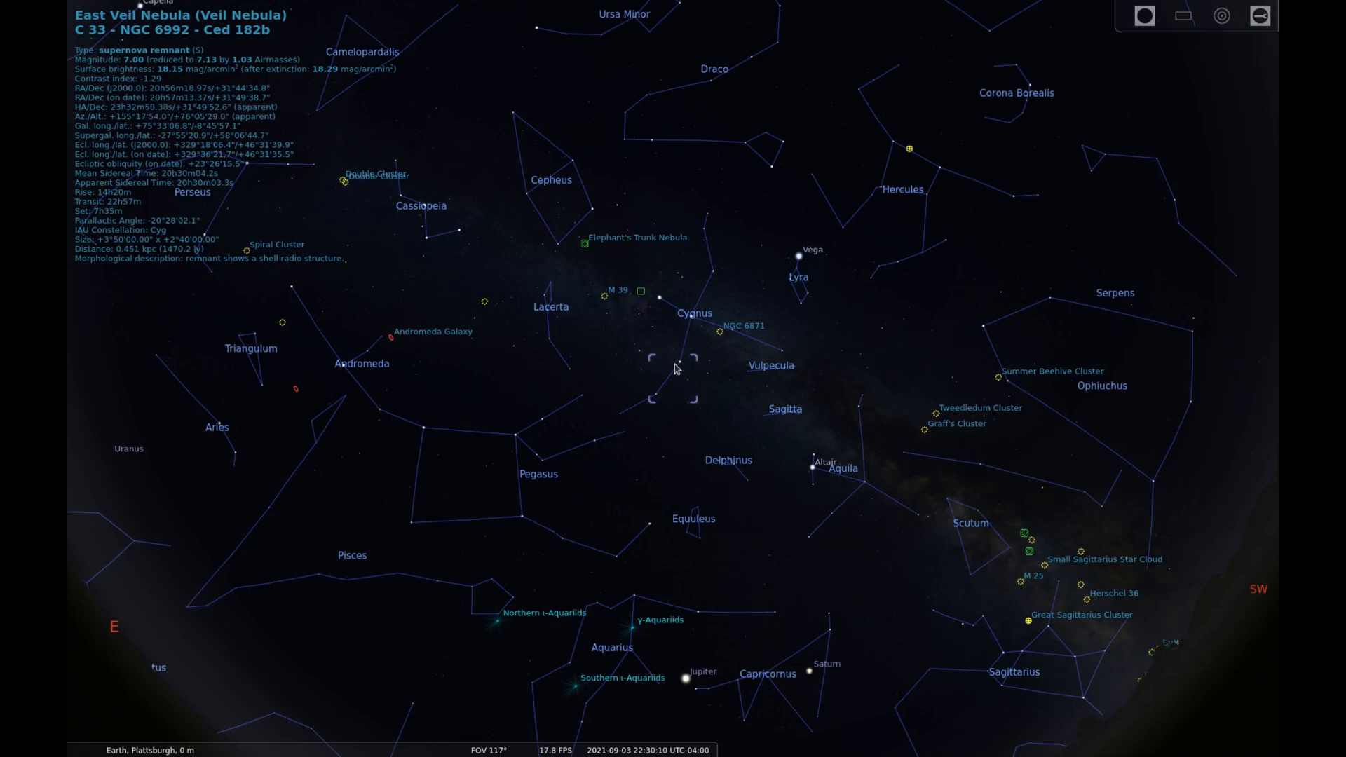
mouse_move(679, 397)
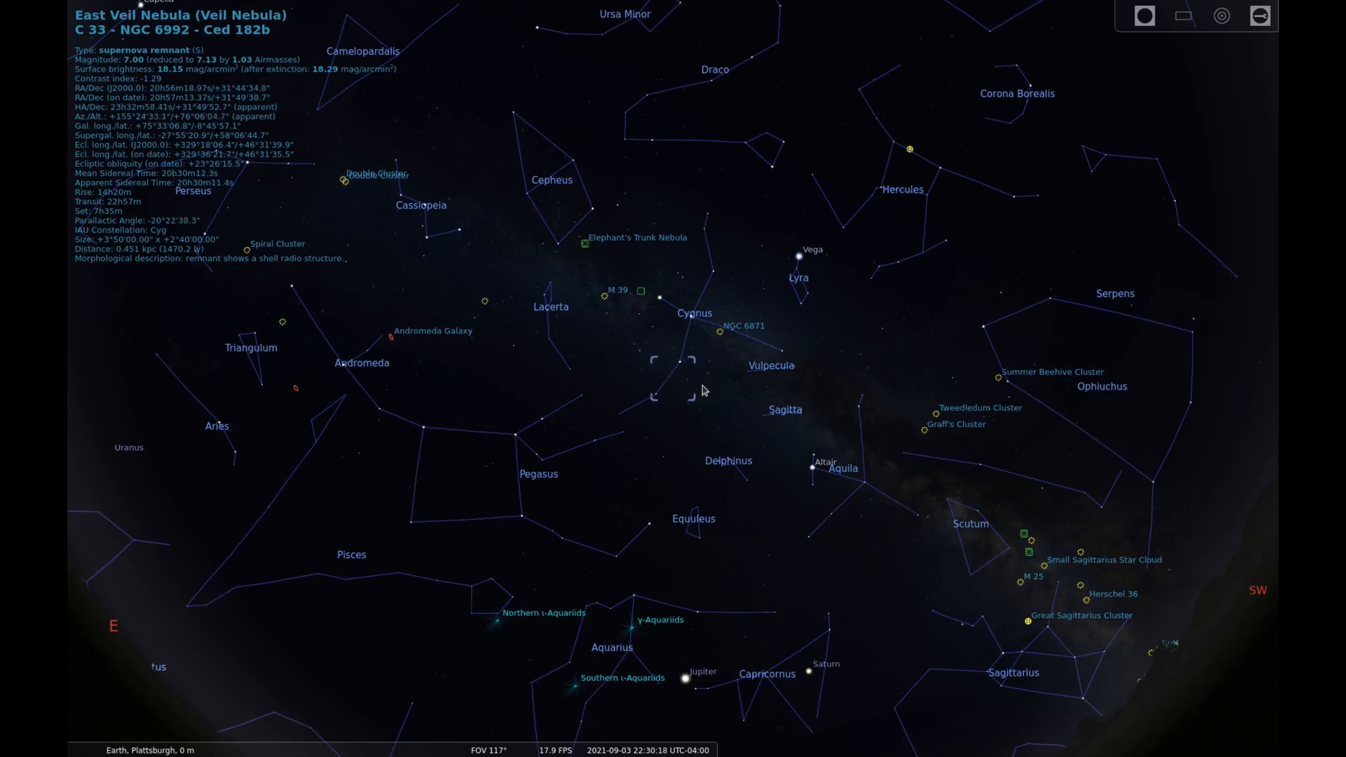
Zoom in on the East Veil Nebula to about a 5.8° field of view
scroll("up", 3)
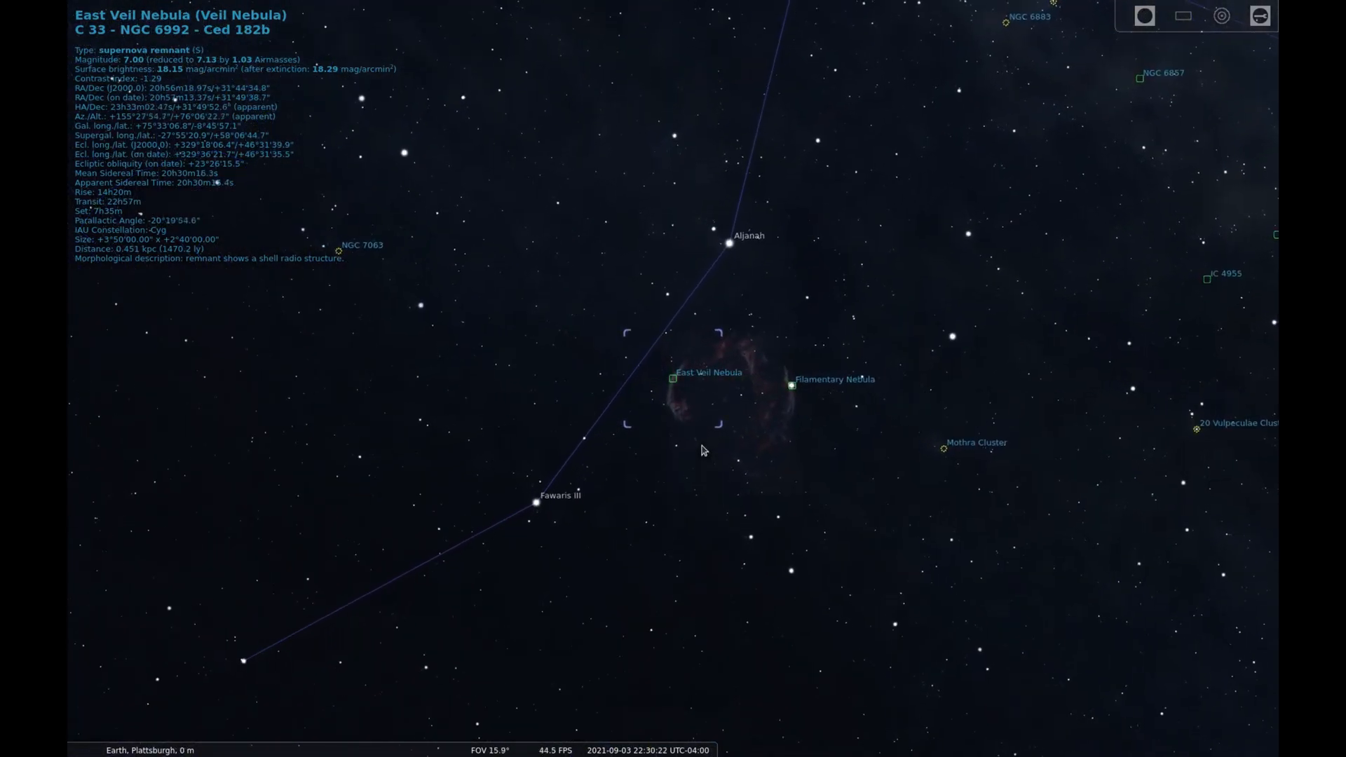
scroll("up", 3)
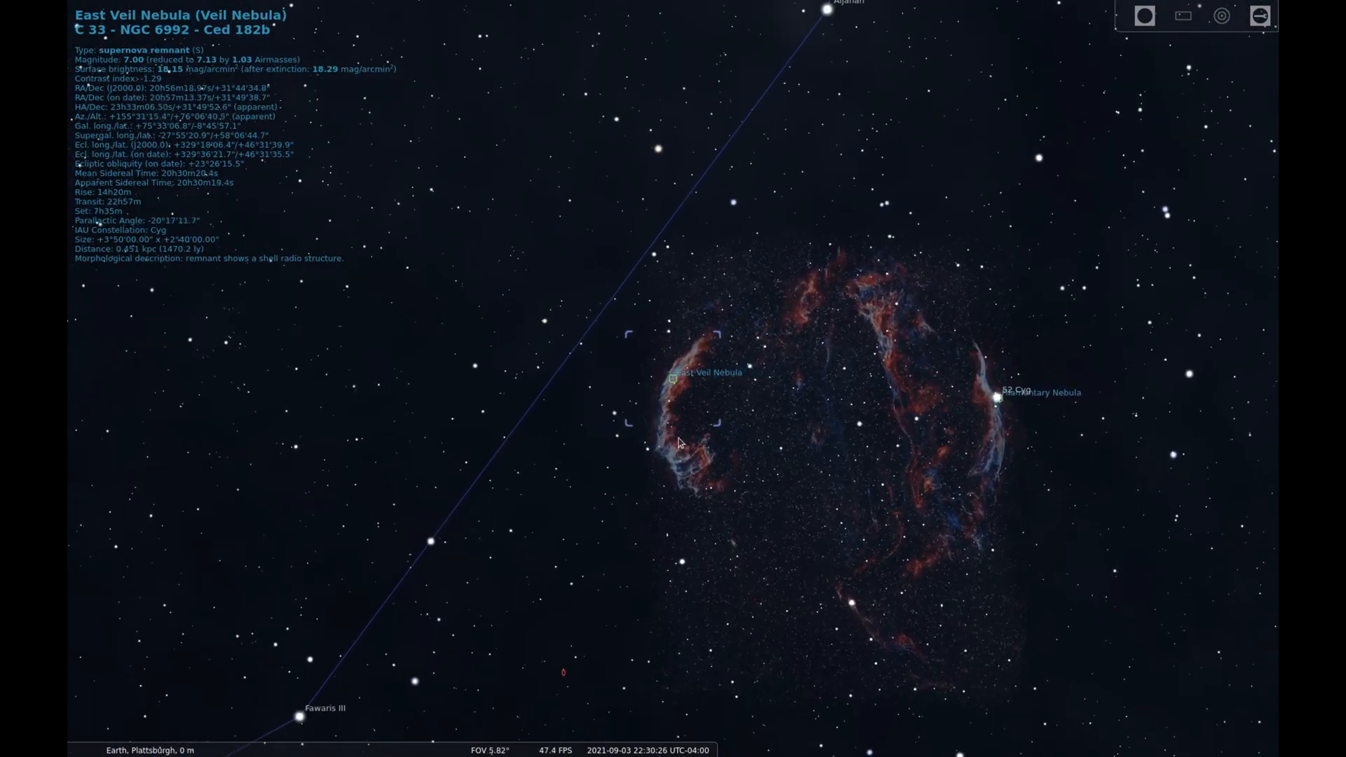
mouse_move(943, 412)
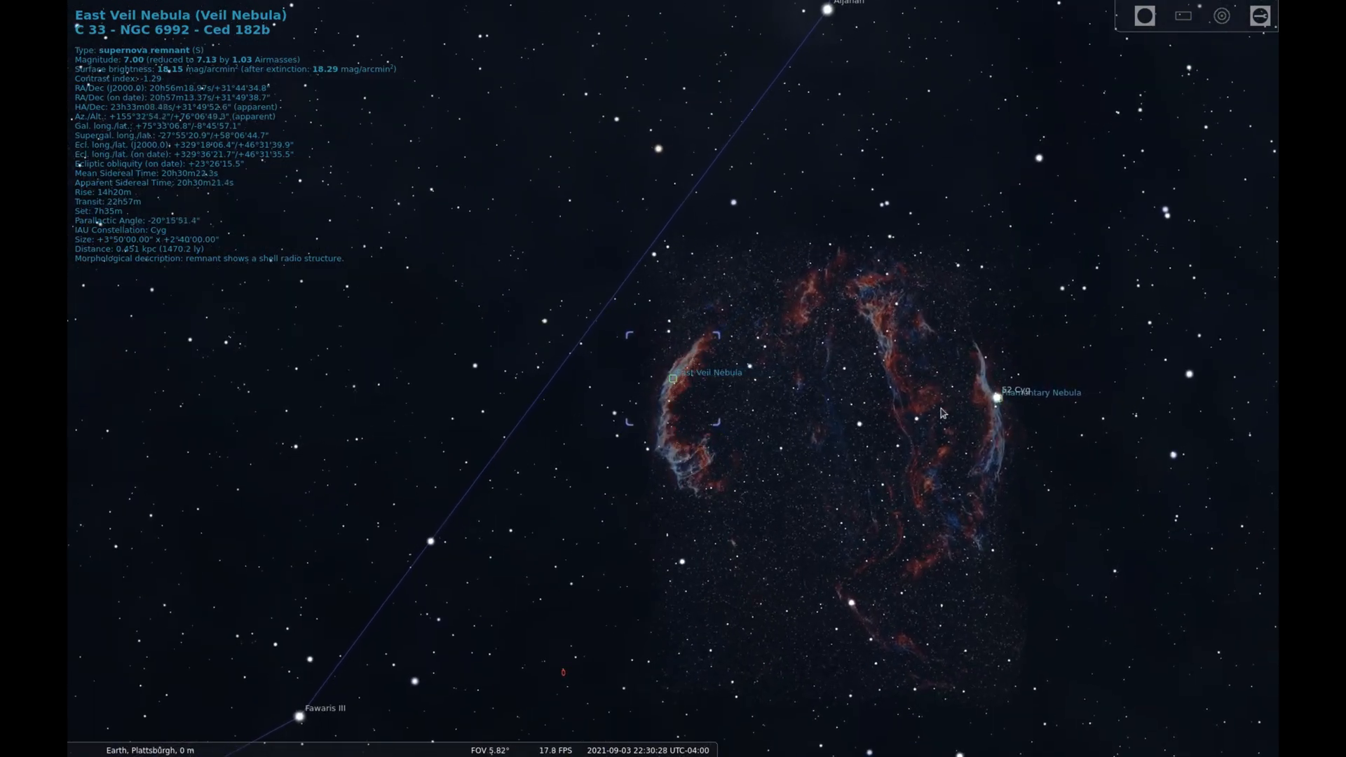
Select the Filamentary Nebula (West Veil, NGC 6960) on the Veil's western arc
left_click(996, 401)
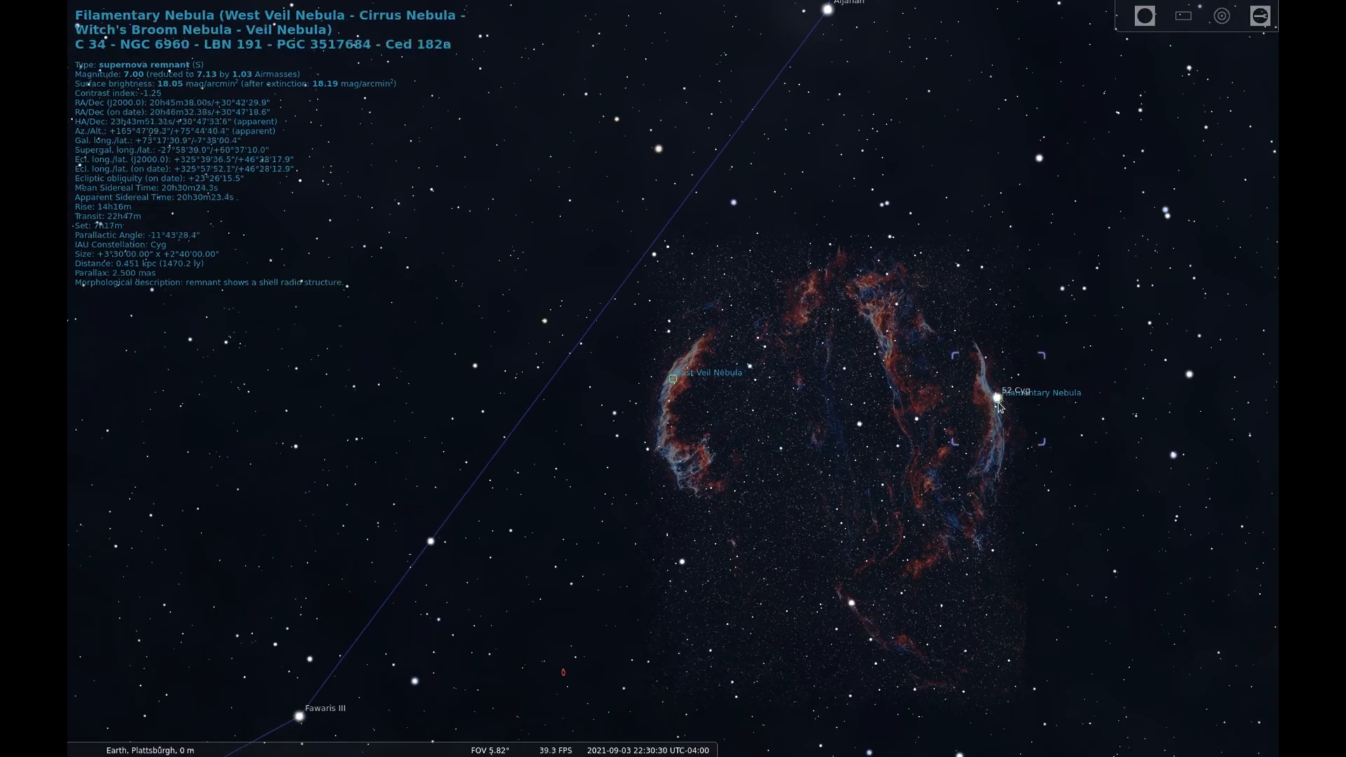
mouse_move(993, 466)
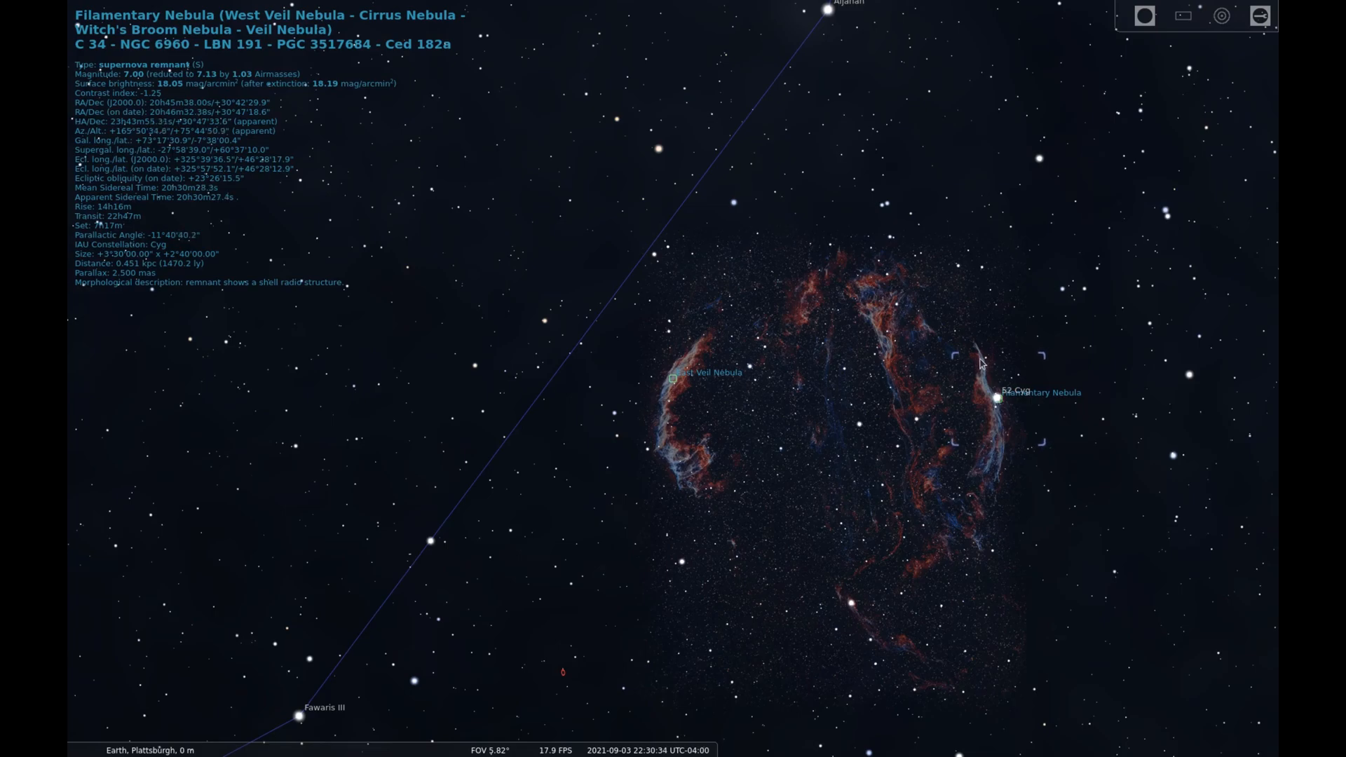
mouse_move(969, 505)
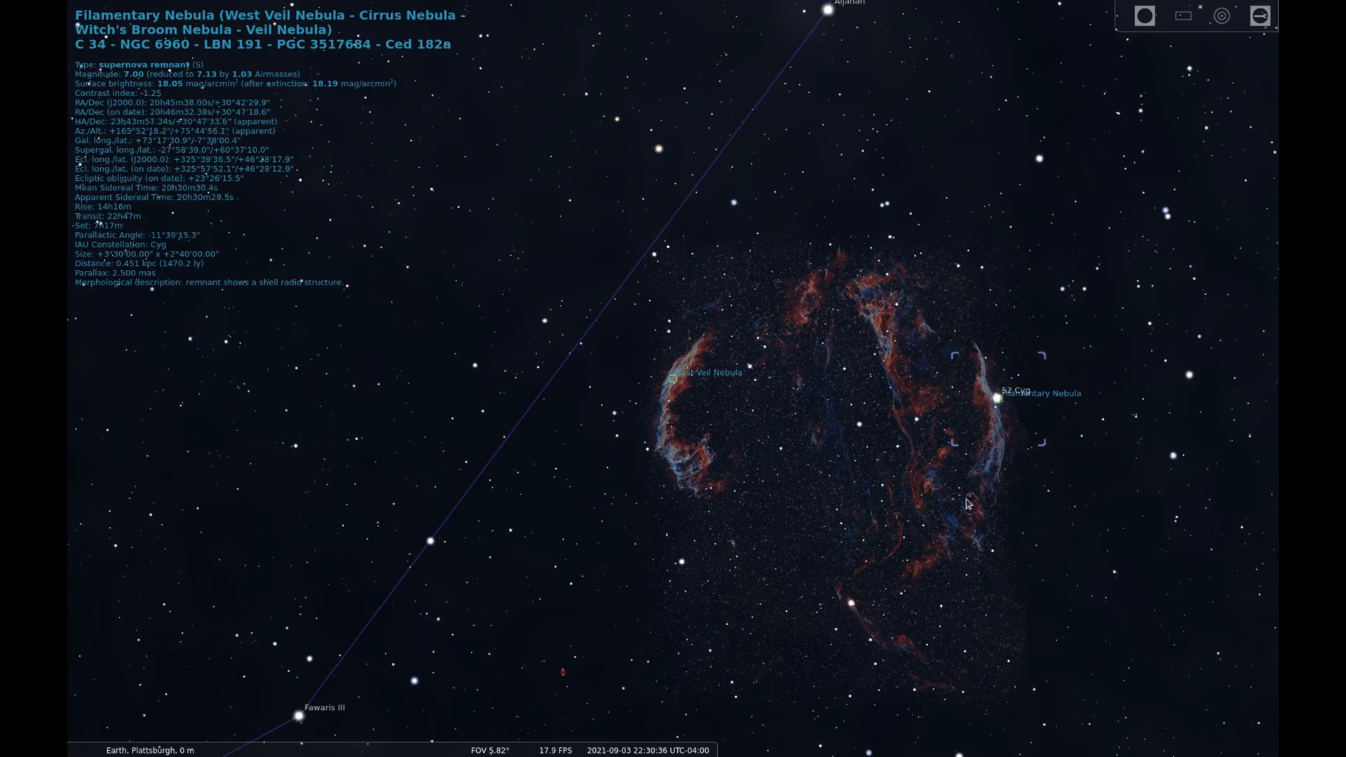
Zoom out to about a 60° field of view spanning Cygnus, Pegasus and Aquila
scroll("down", 3)
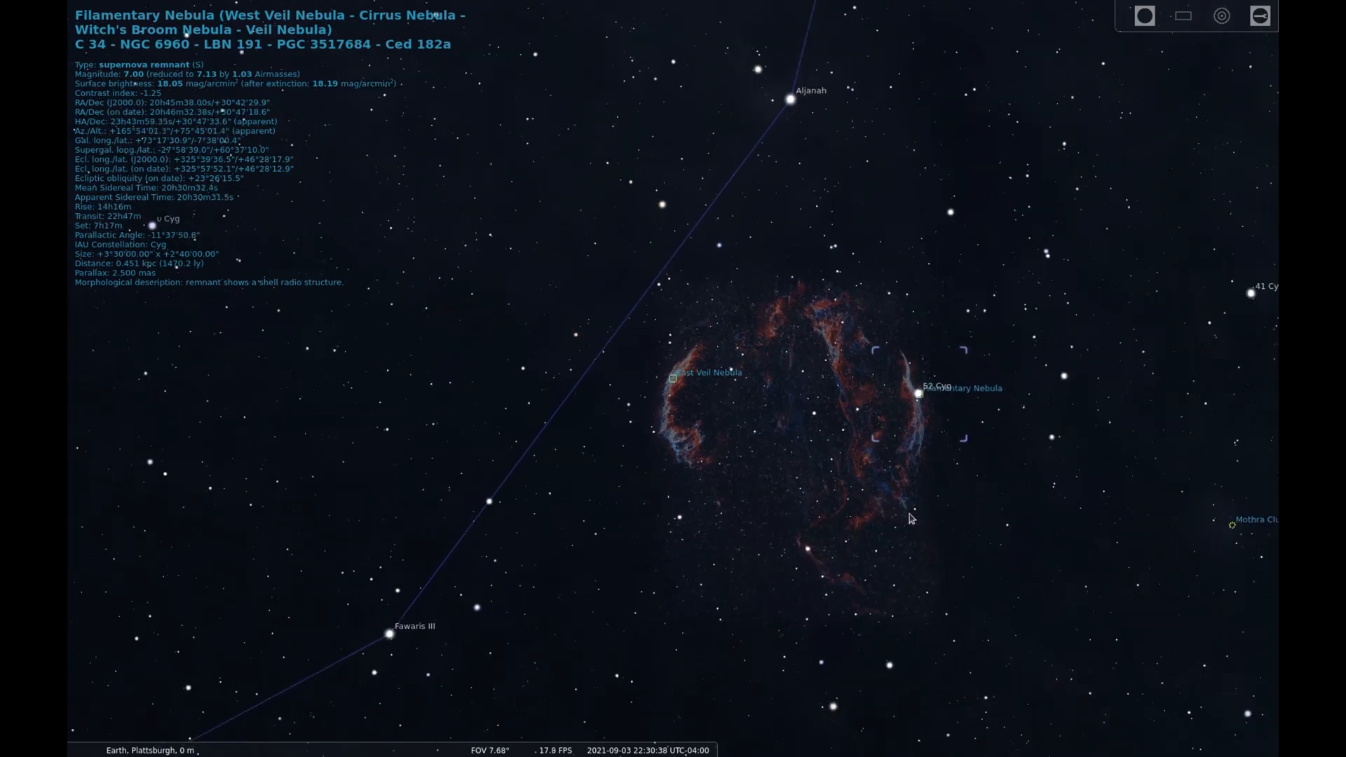
scroll("down", 3)
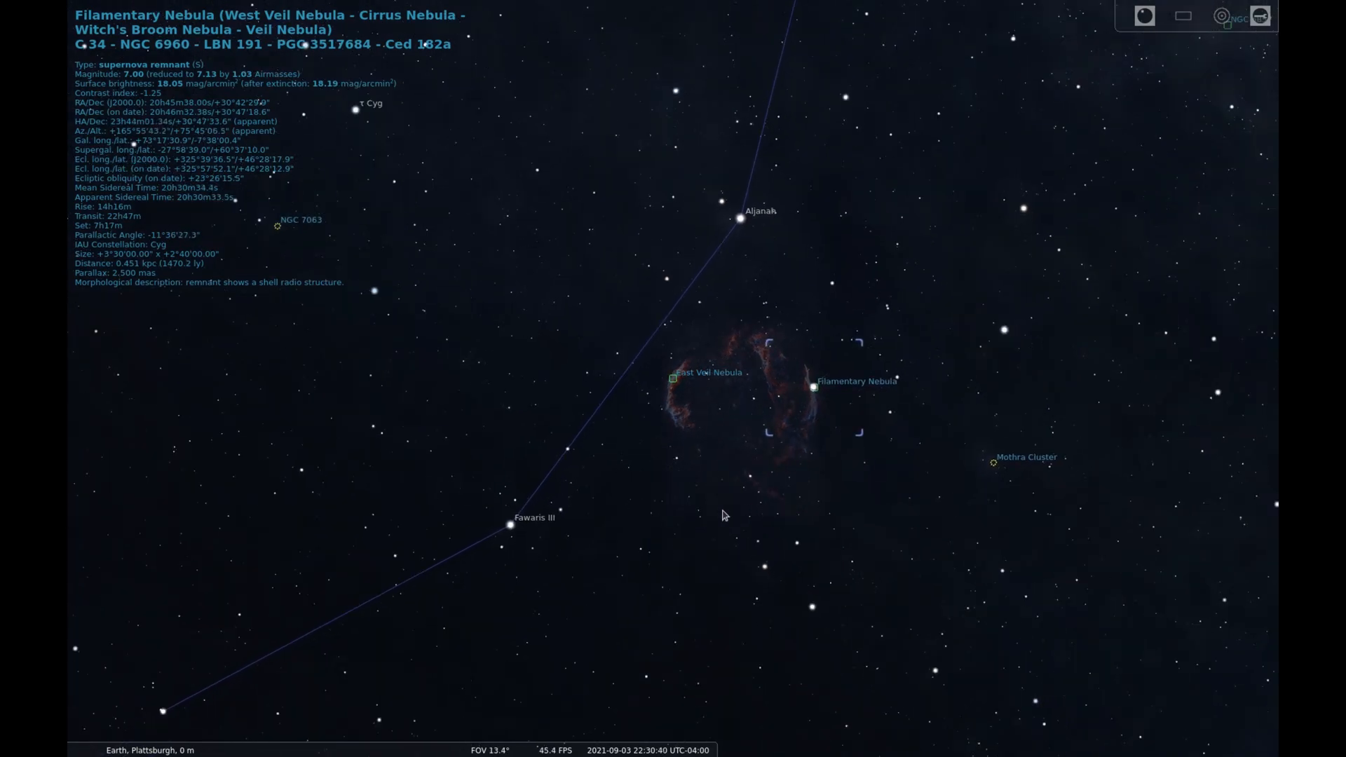
scroll("down", 3)
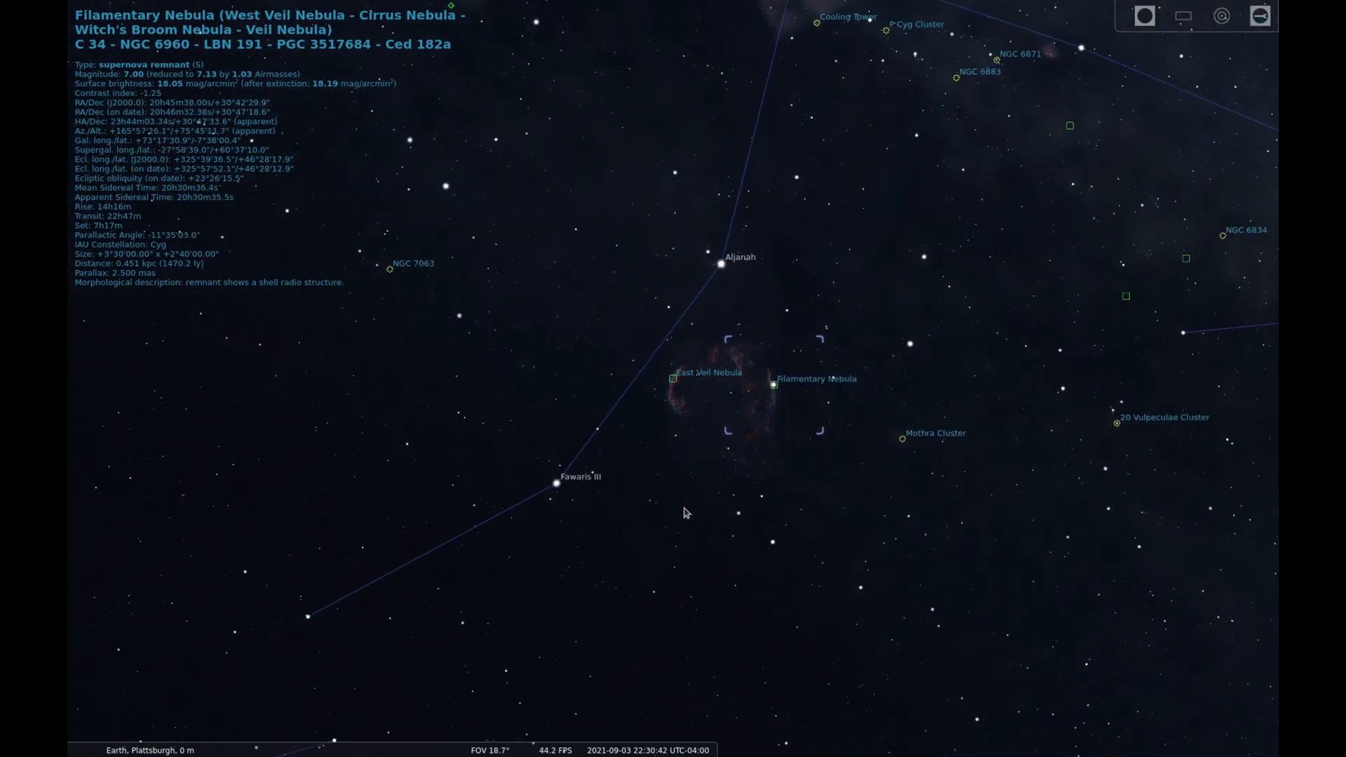
scroll("down", 3)
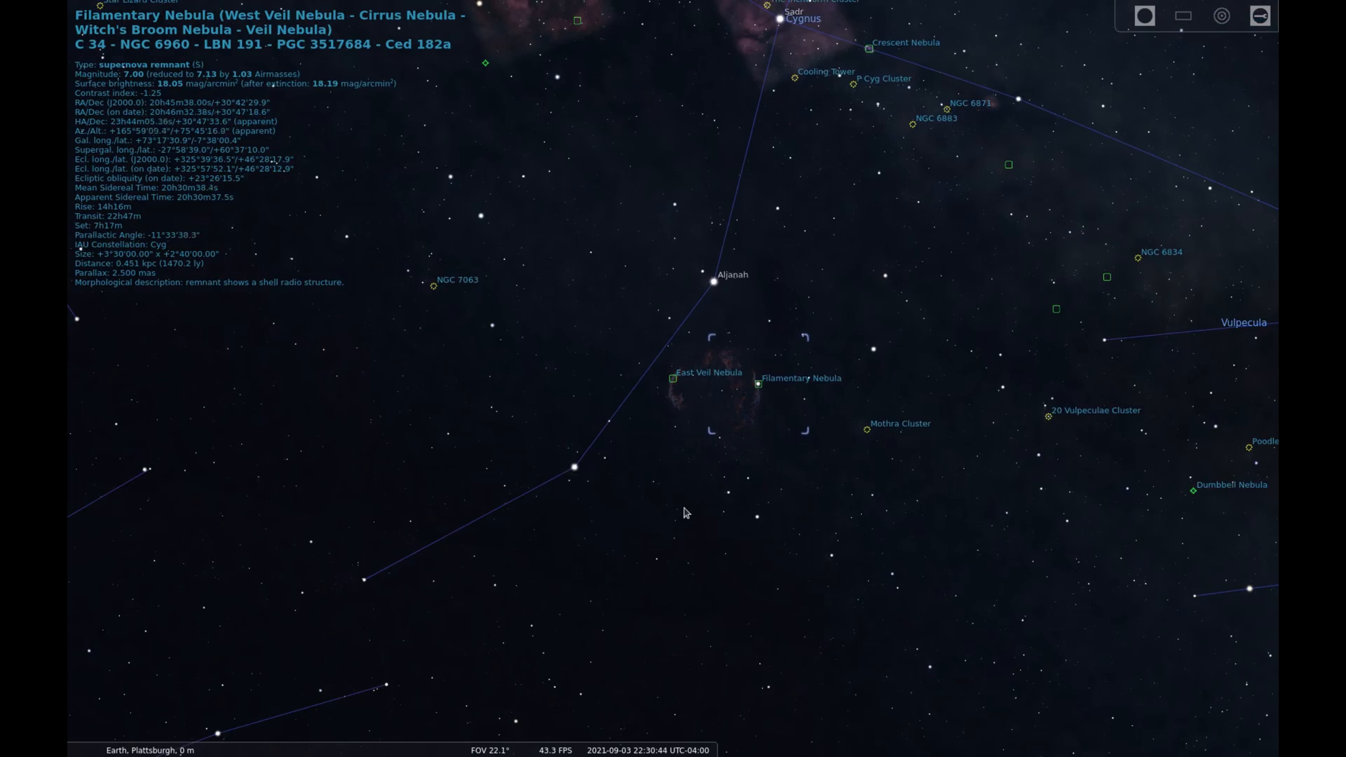
scroll("down", 3)
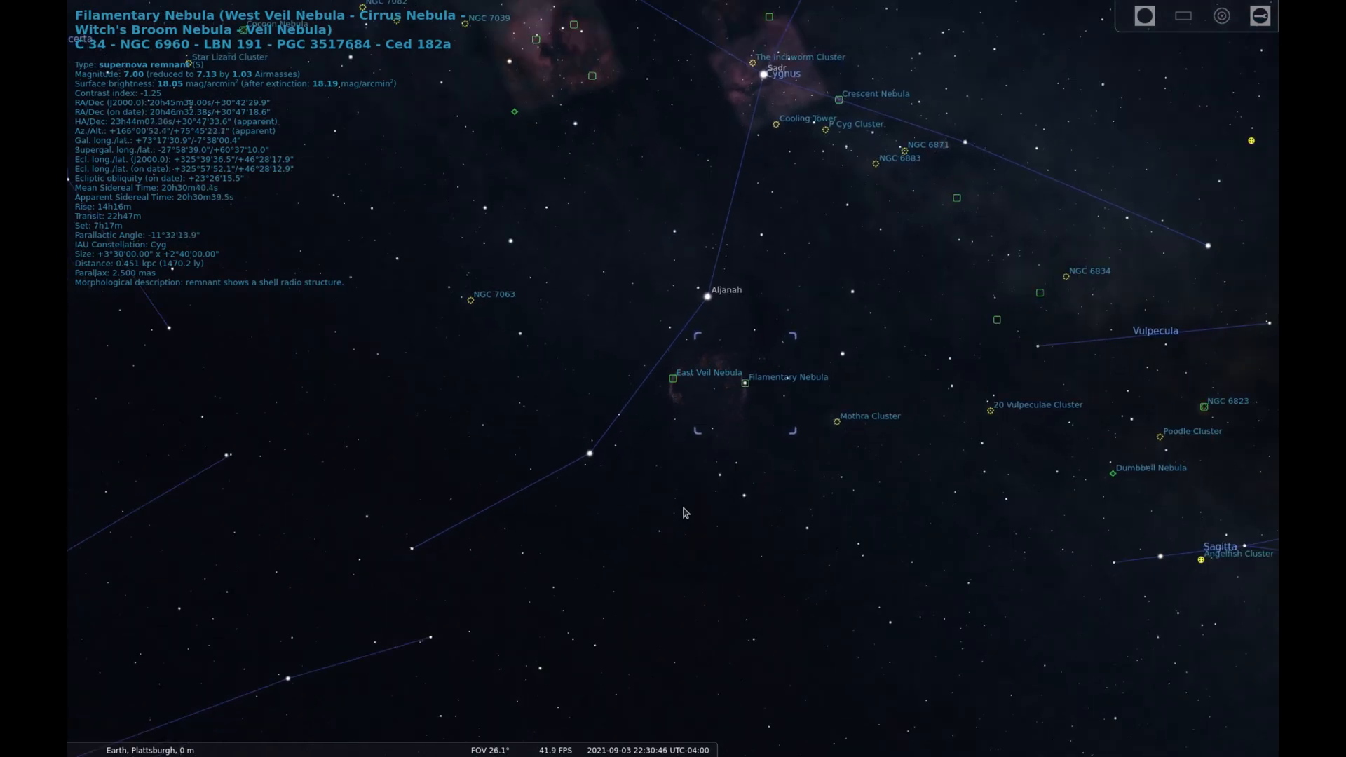
scroll("down", 3)
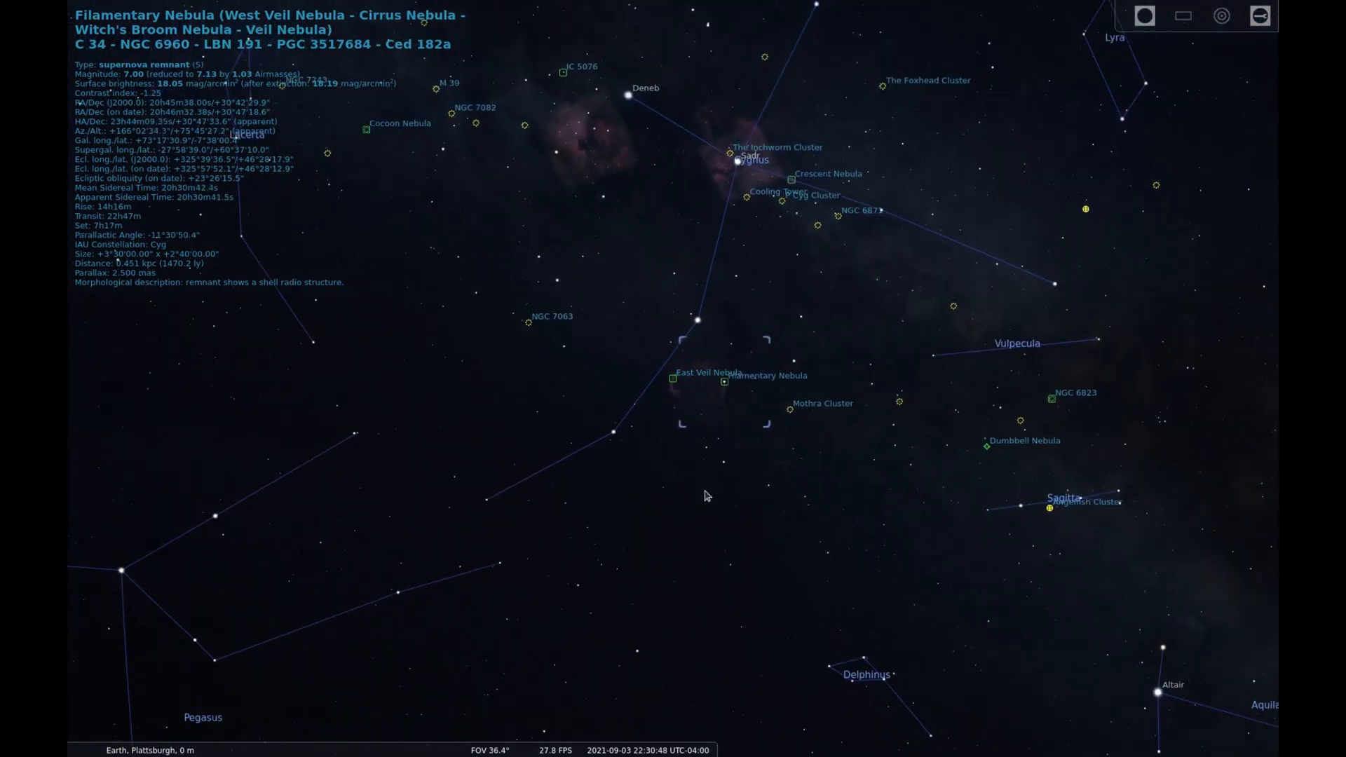
scroll("down", 3)
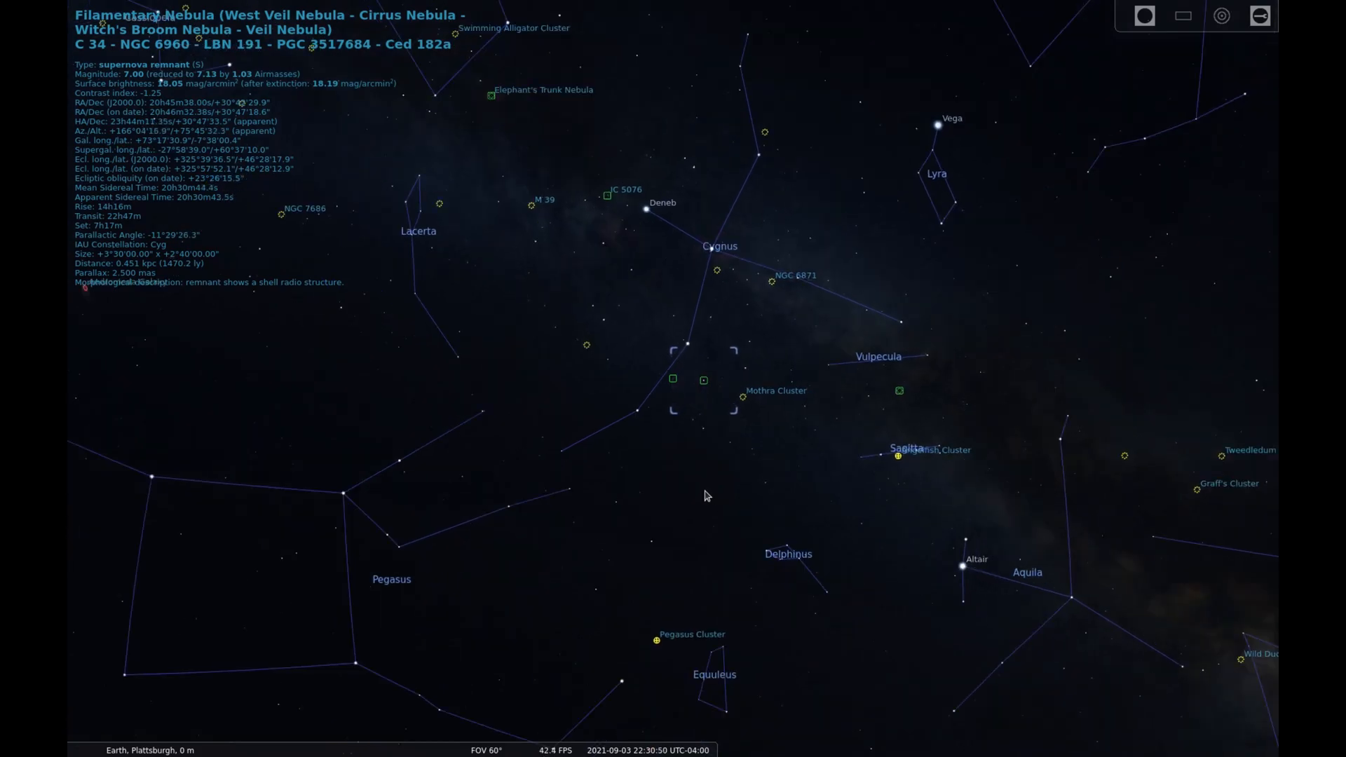